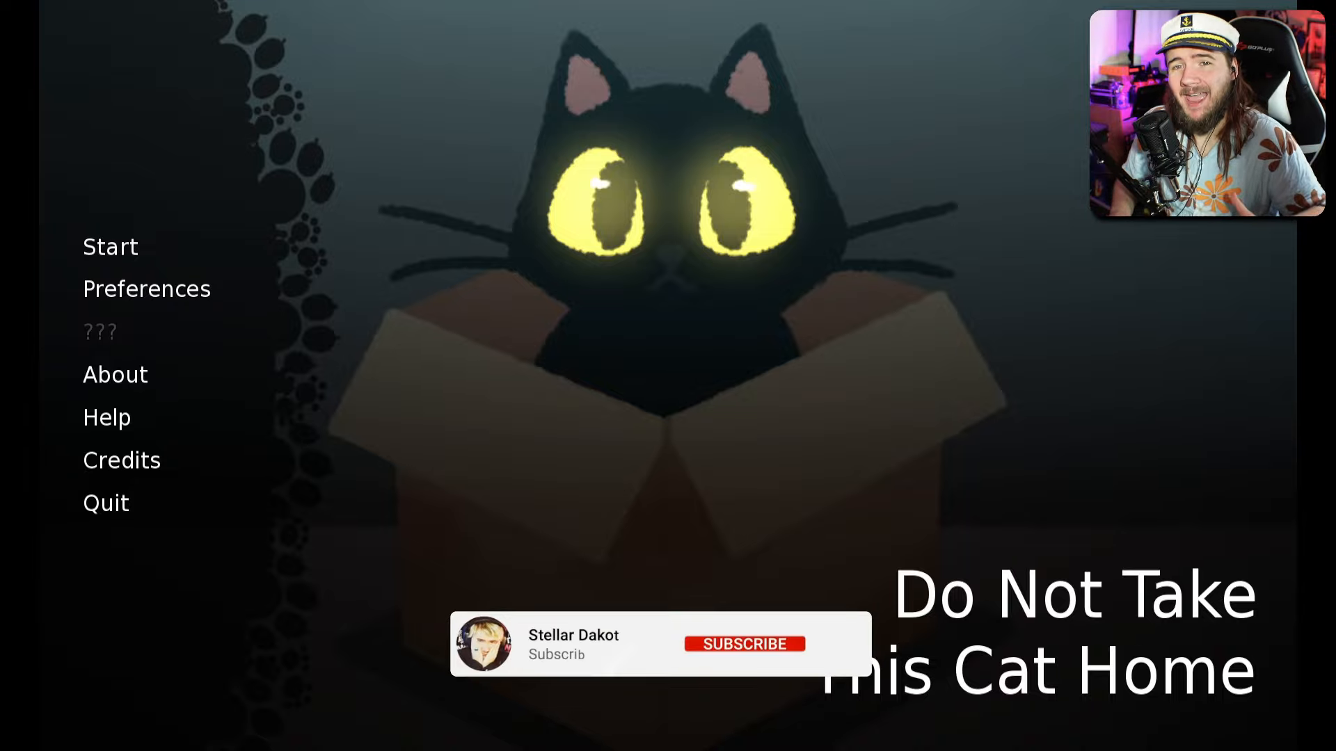
- Start a new game and advance past the first line of bad-day narration
left_click(743, 643)
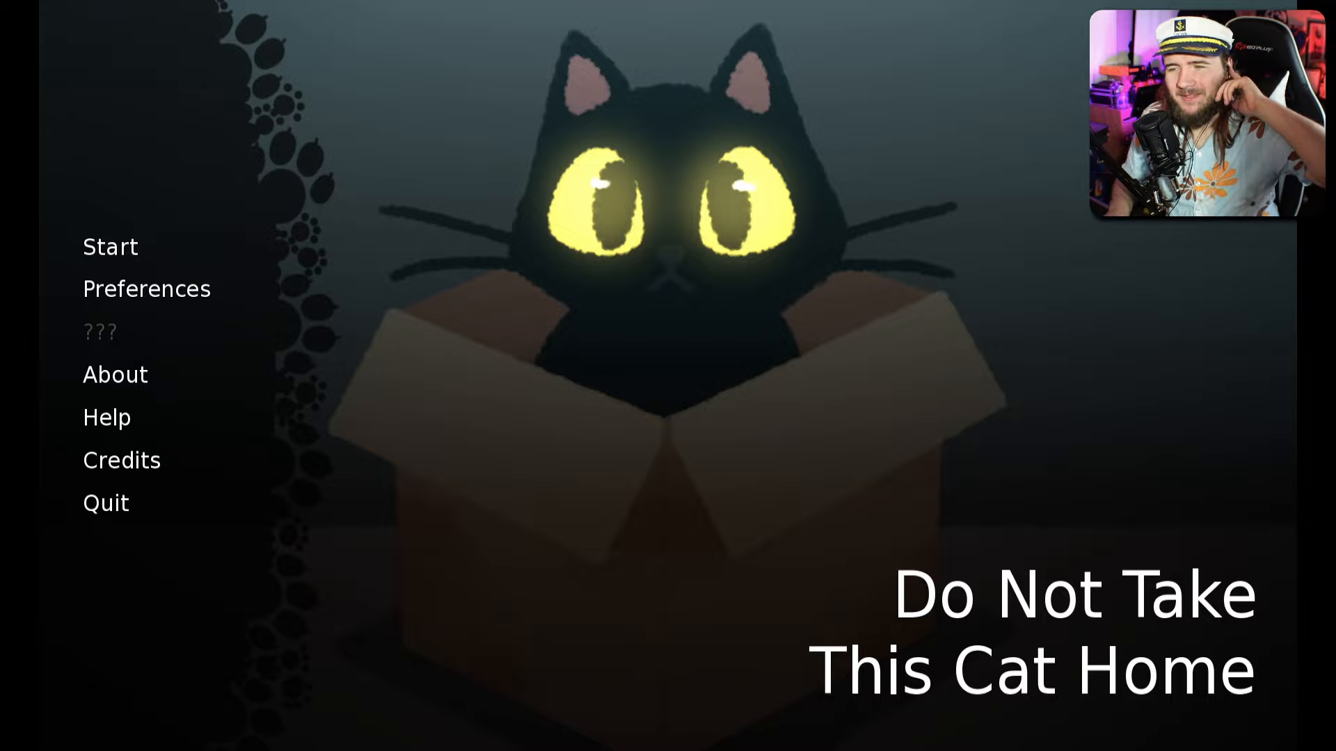
mouse_move(110, 247)
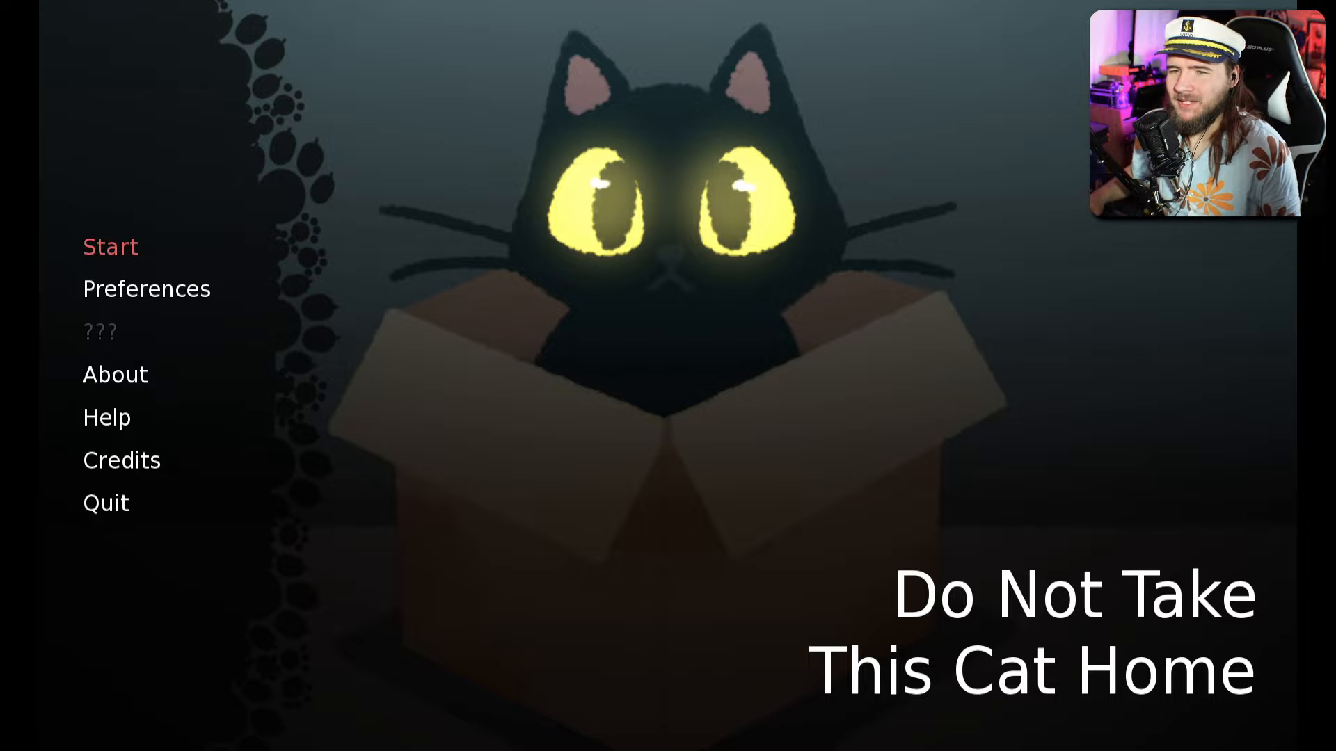
left_click(110, 246)
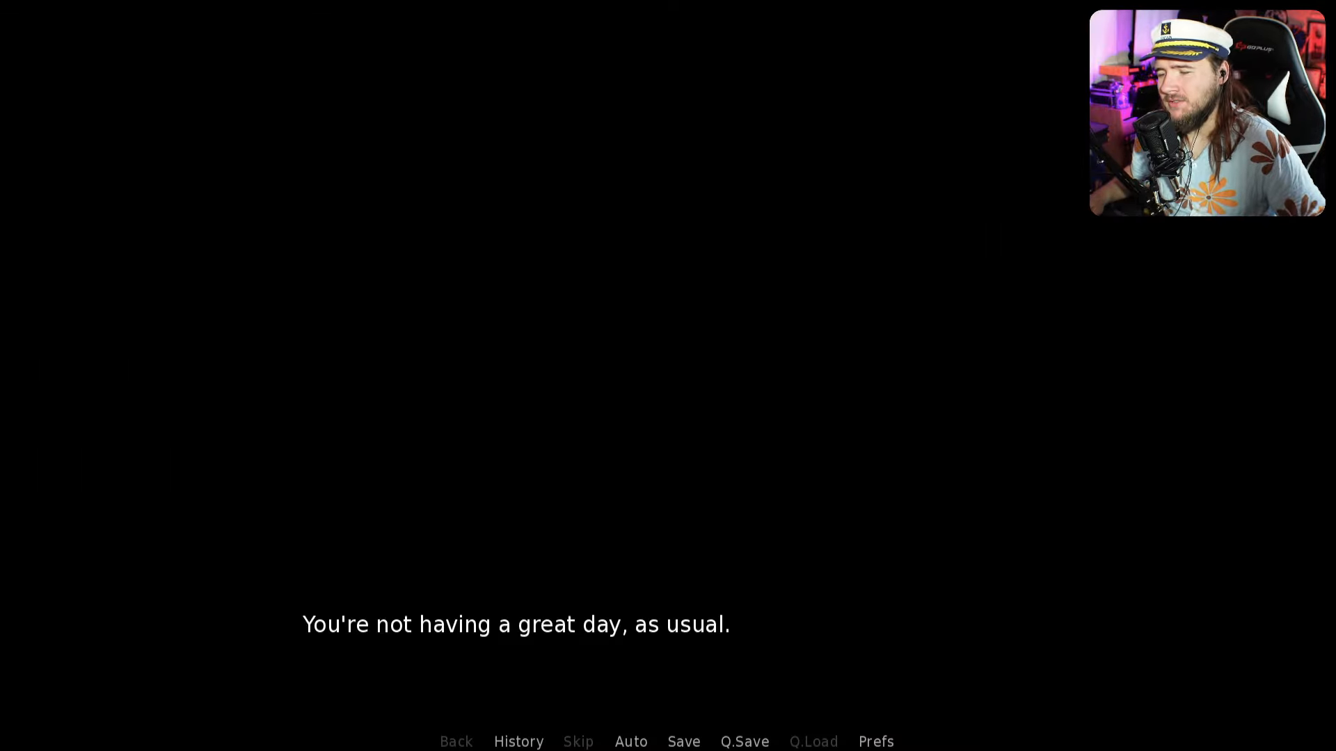
left_click(596, 340)
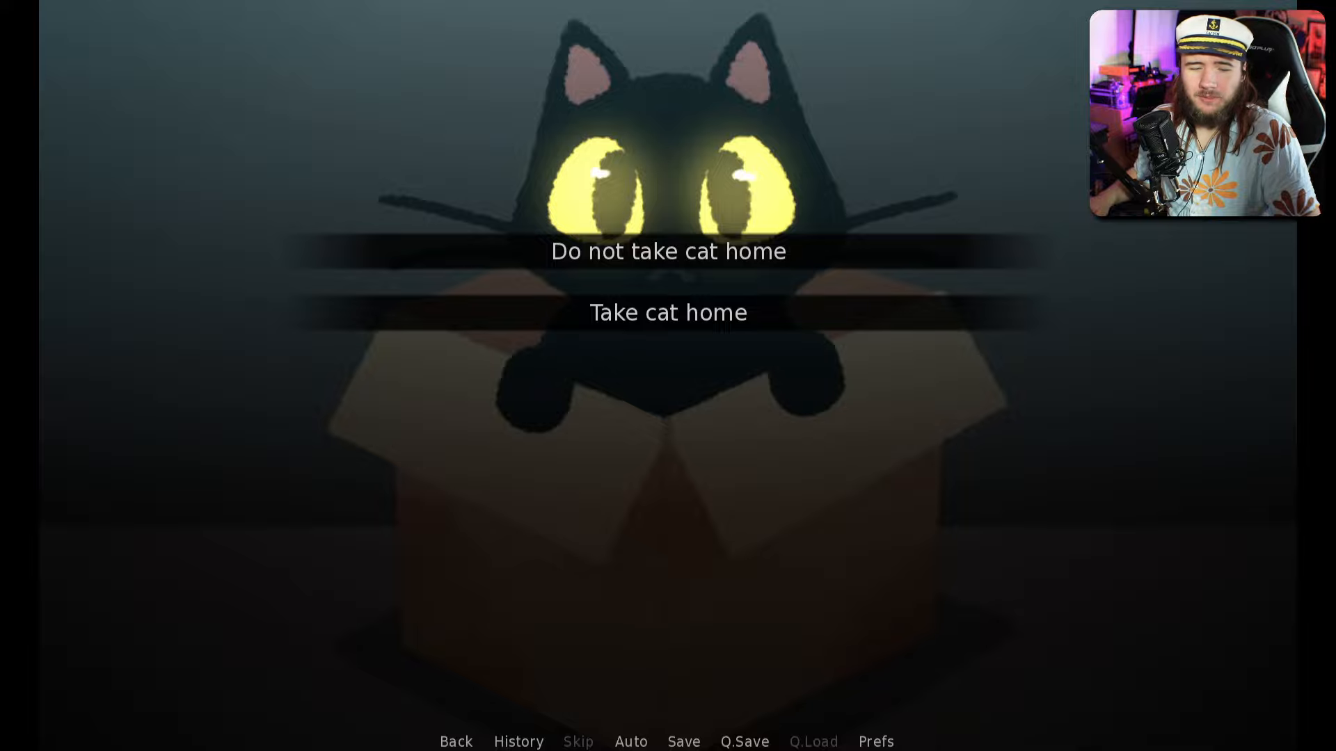
left_click(668, 312)
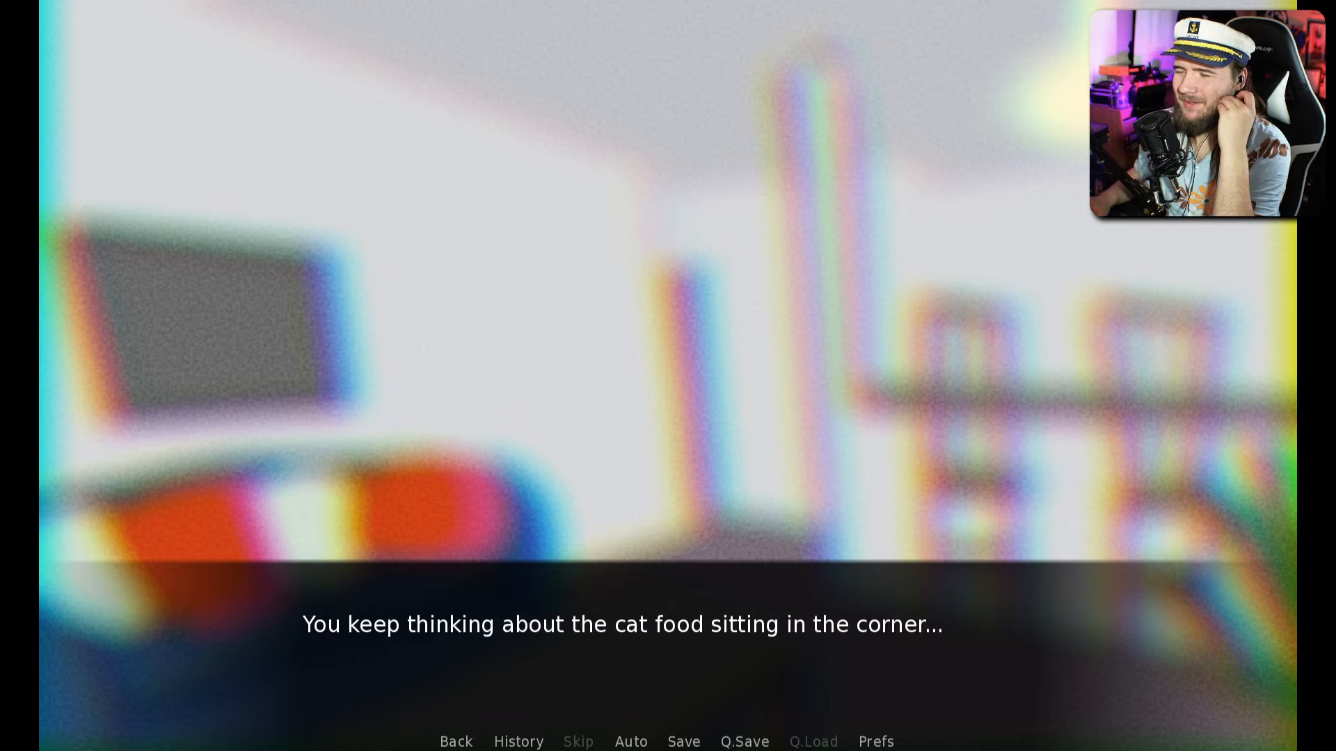
- Advance past the cat food narration into the dark clock scene
left_click(622, 625)
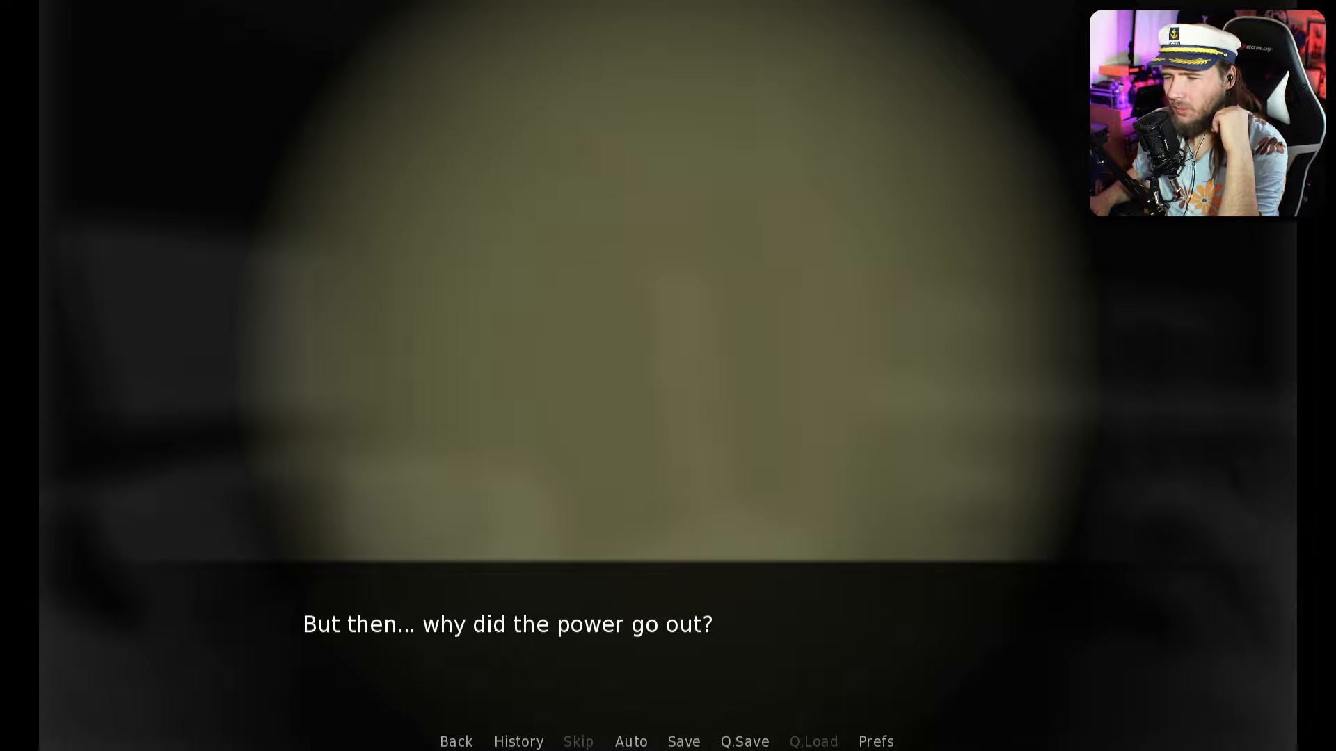
left_click(596, 341)
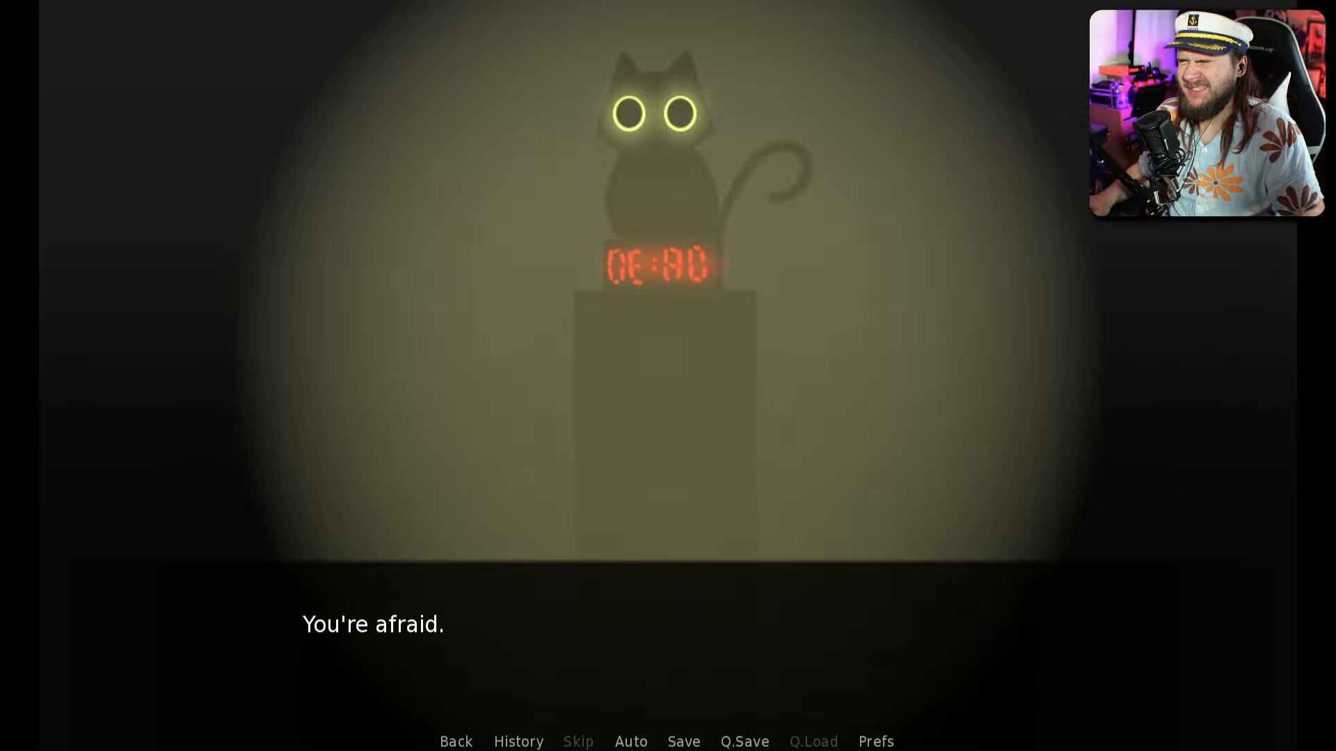
- Save the dark clock scene into the first empty slot on Page 1
left_click(682, 741)
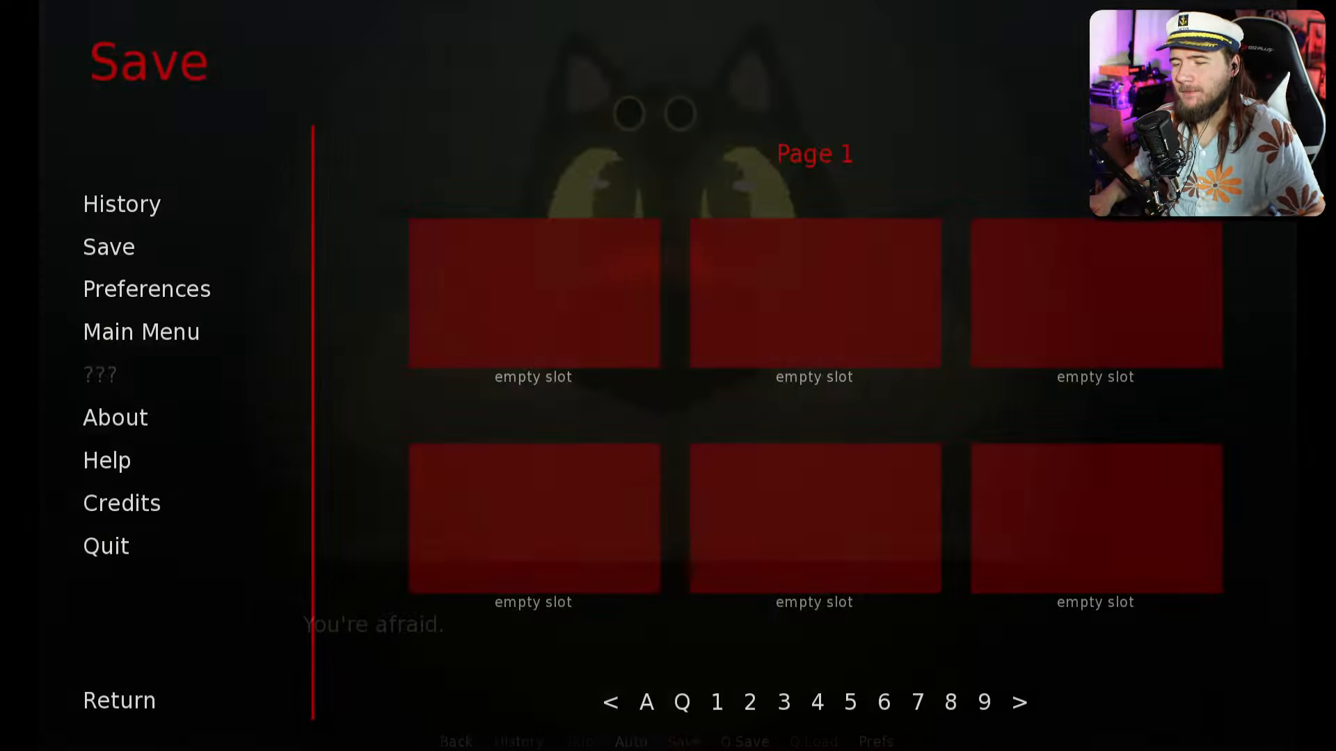
left_click(532, 295)
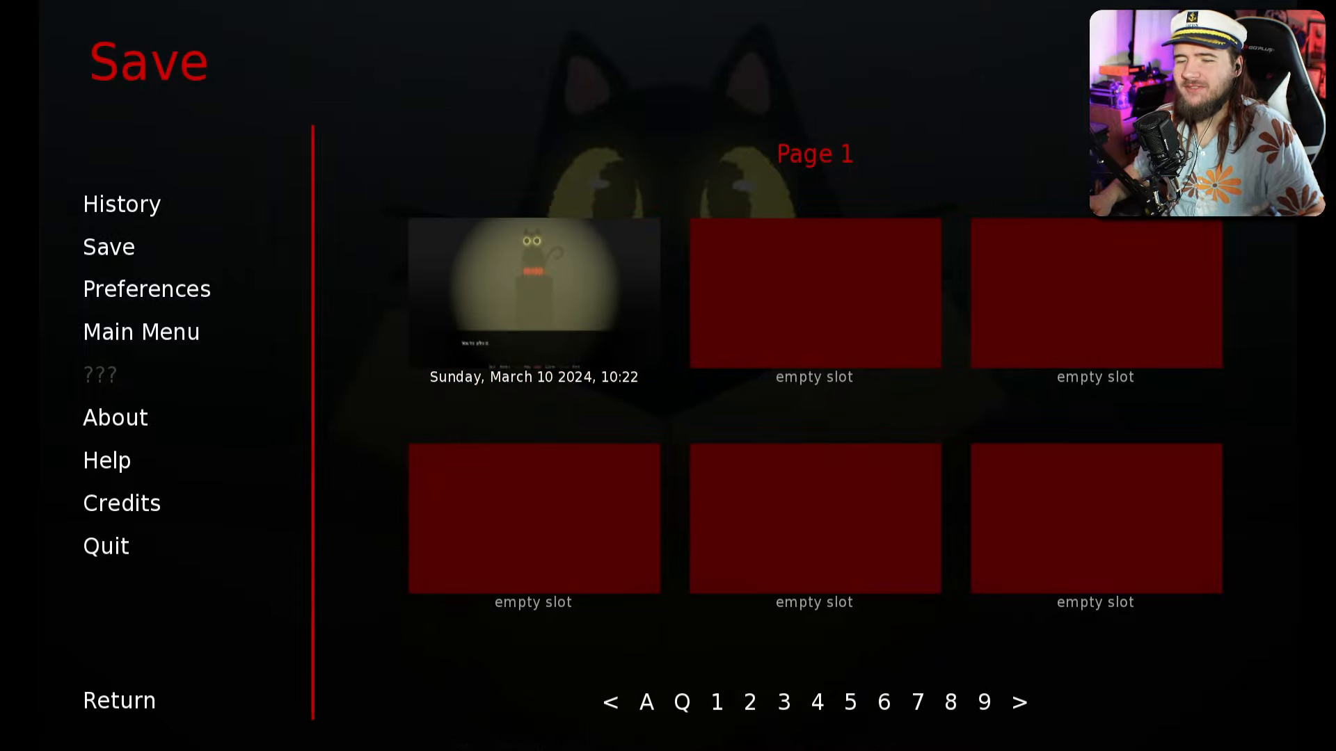
- Leave the Save screen and advance the dialogue toward 'Let's play~'
left_click(119, 700)
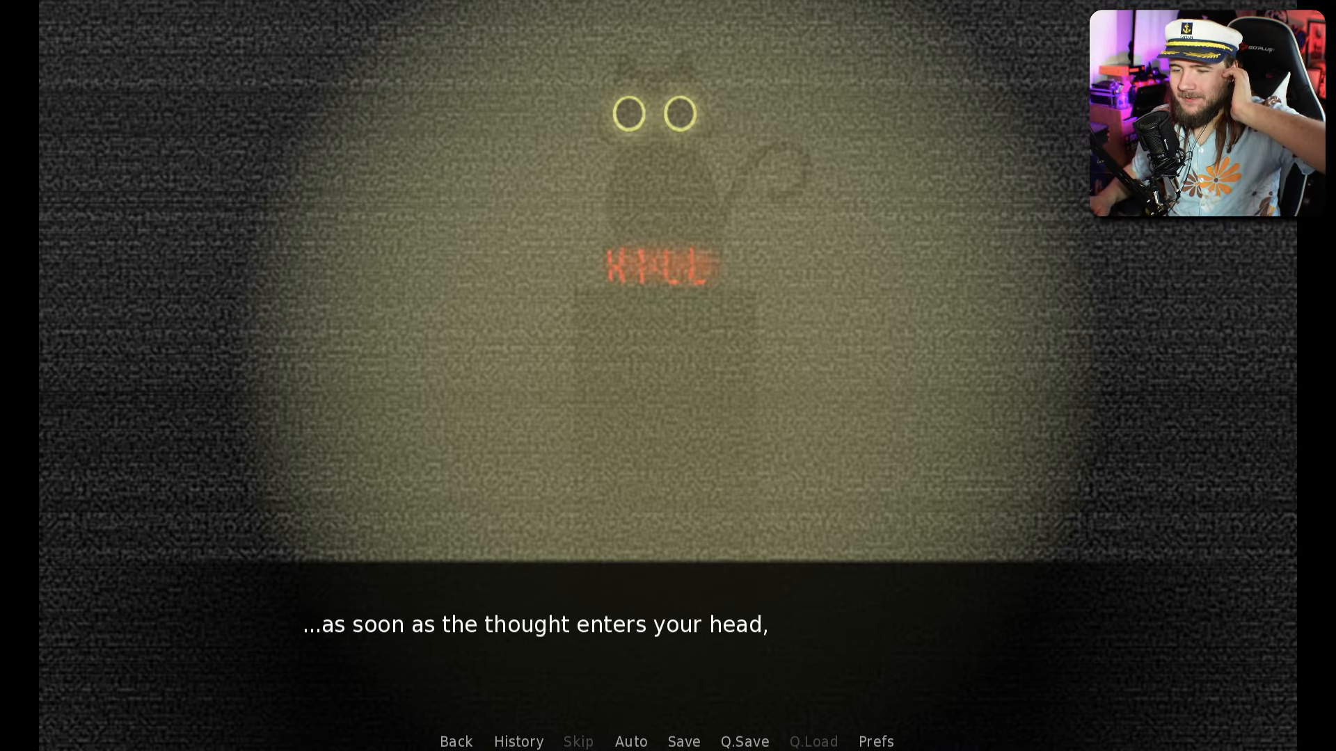
left_click(596, 622)
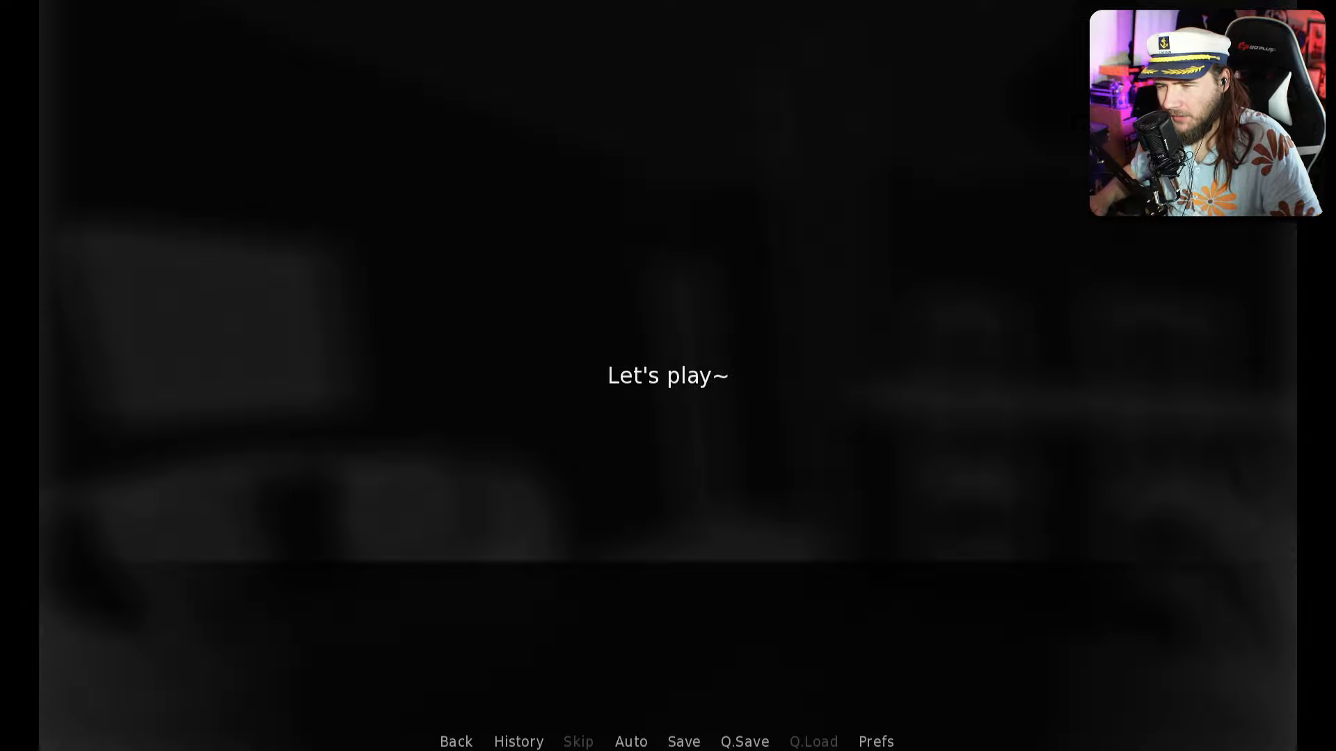
left_click(668, 375)
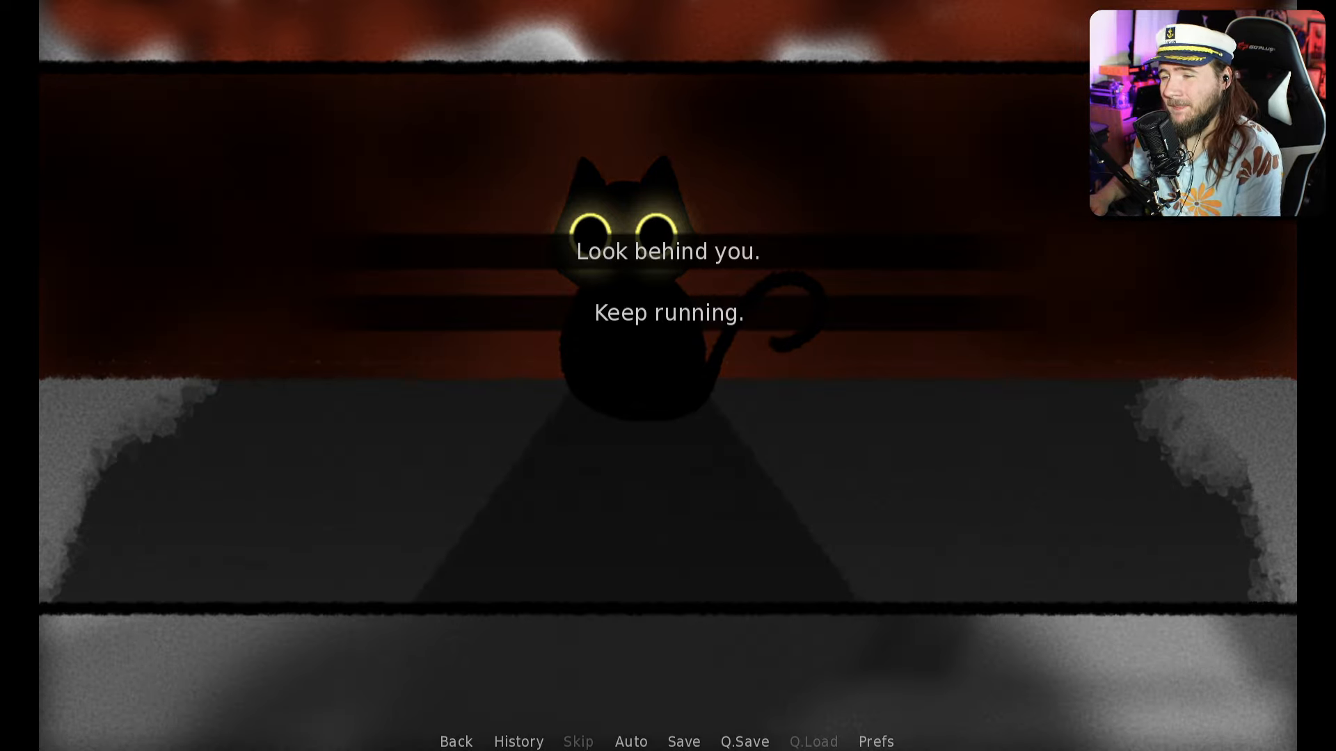
- Answer the 'Look behind you.' or 'Keep running.' choice, ending at the title menu
left_click(682, 741)
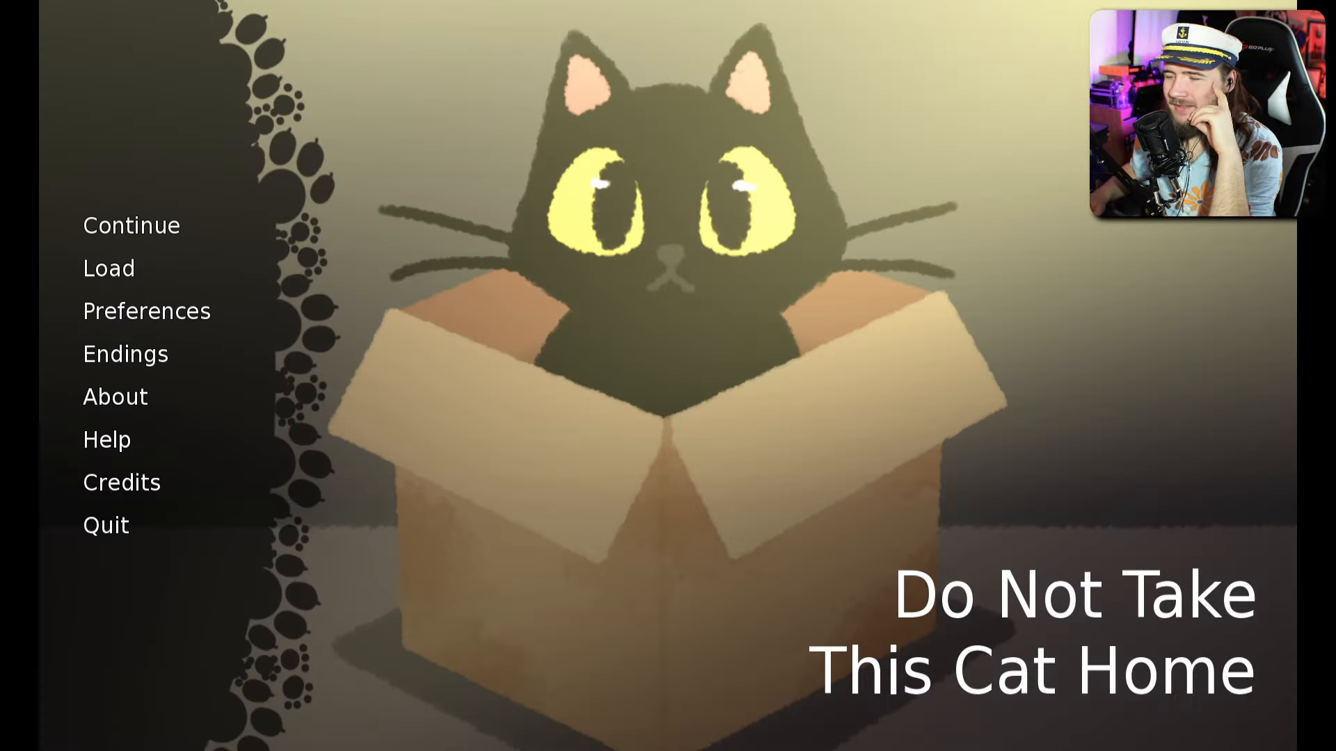
- Open the Load screen from the title menu and load the saved chase-scene game
left_click(131, 225)
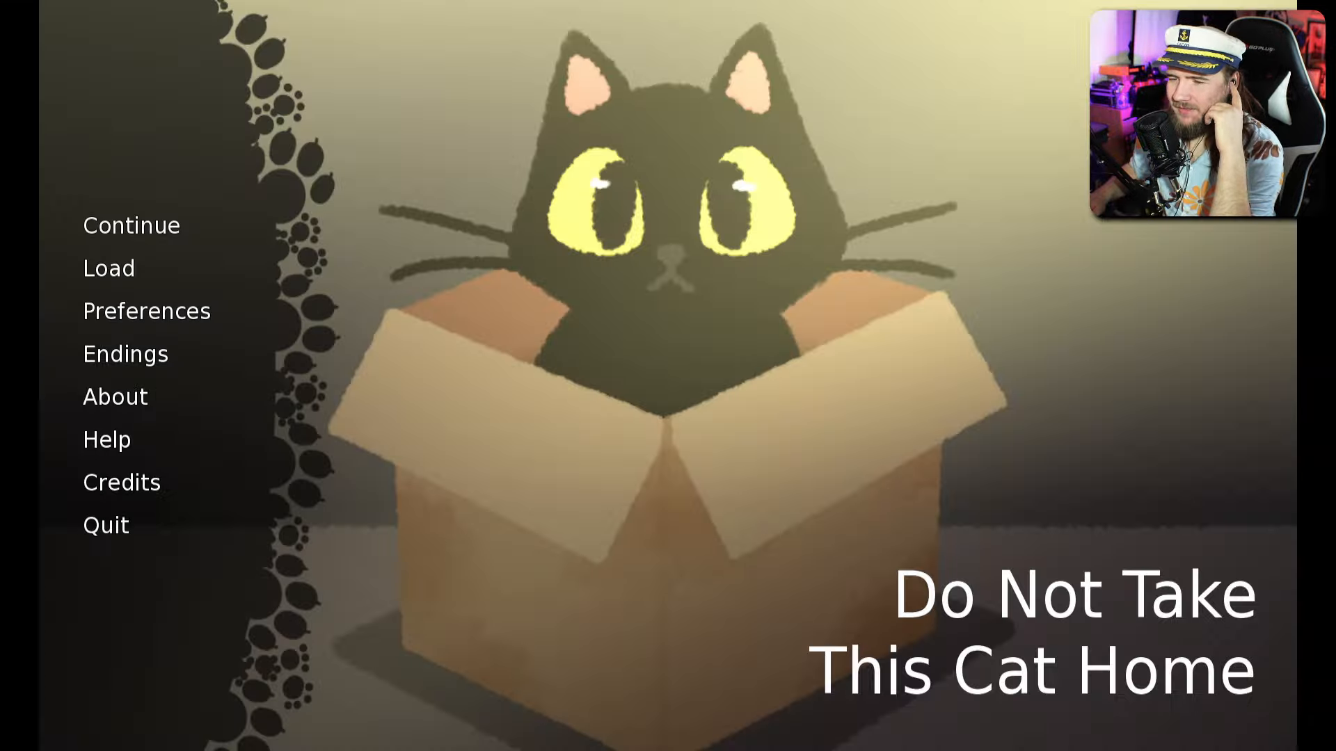
left_click(130, 225)
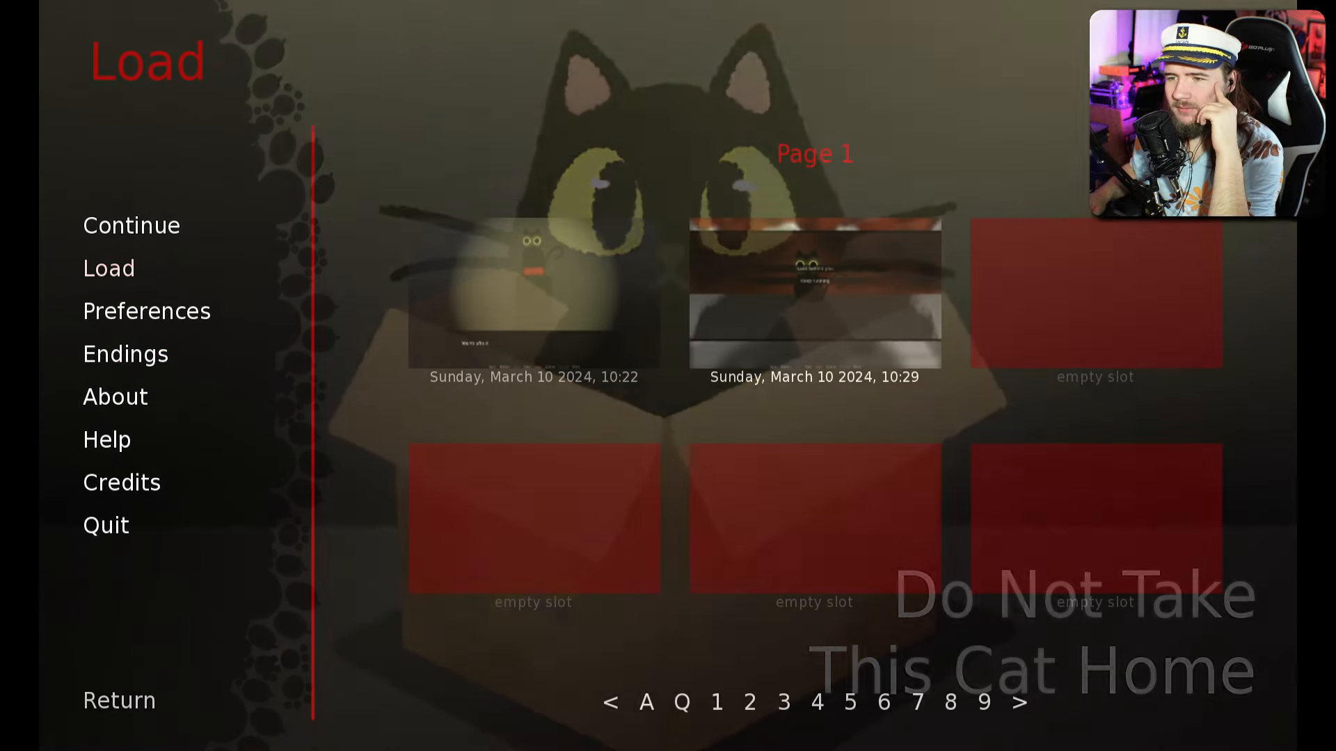
left_click(812, 290)
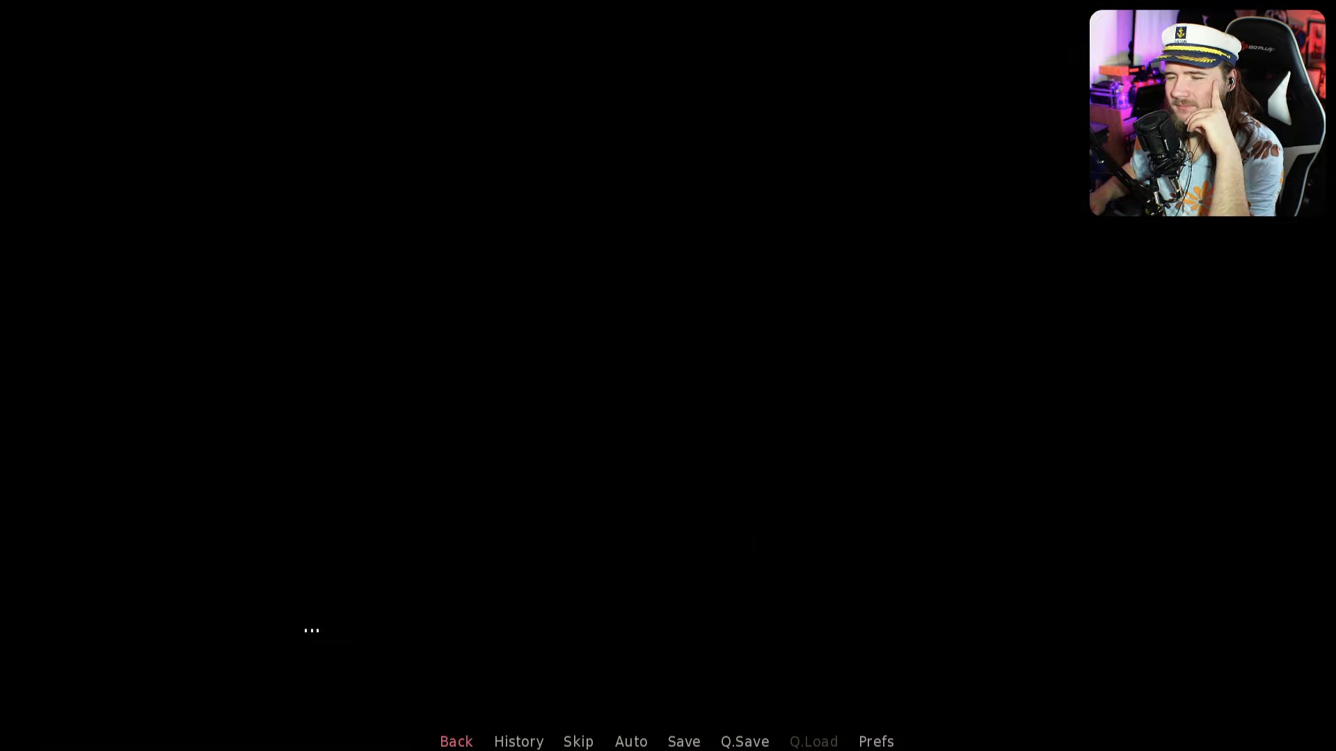
- Open History, choose Main Menu, and confirm leaving the loaded game
left_click(518, 741)
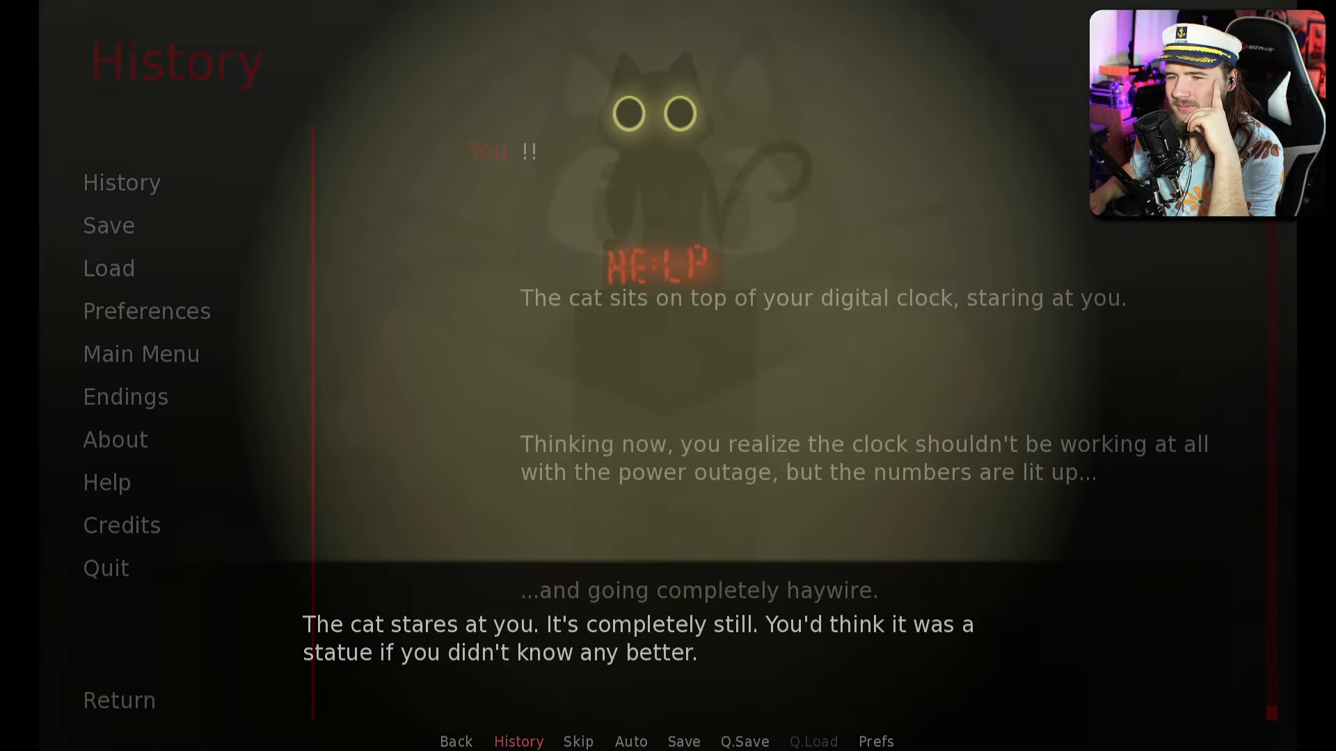
left_click(140, 354)
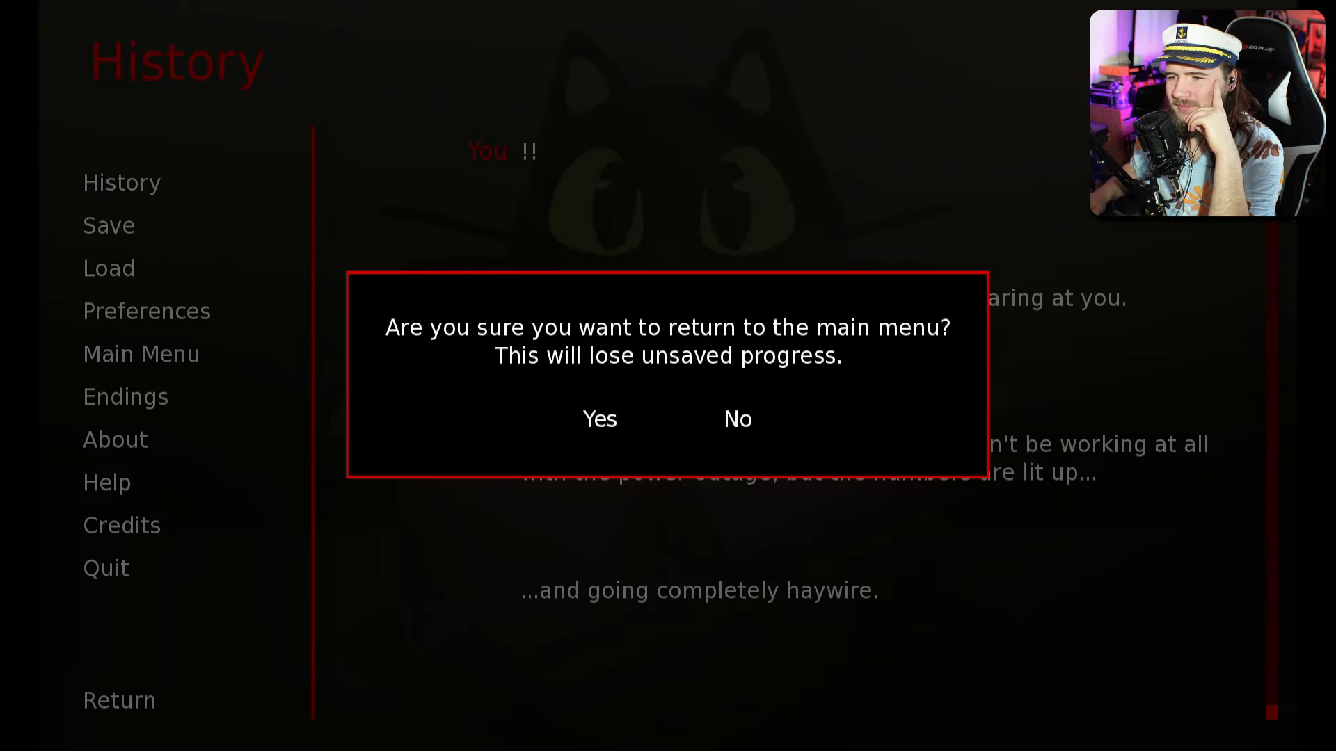
left_click(599, 419)
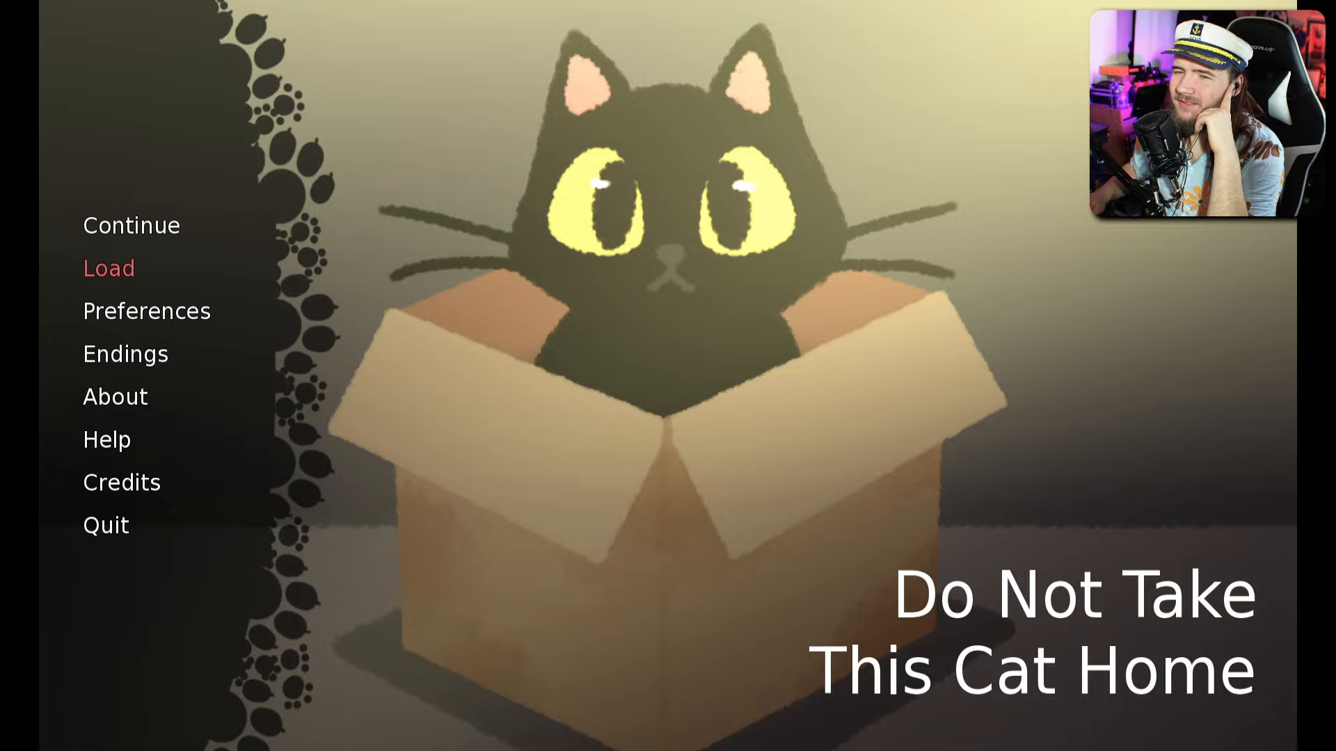
- Continue from the title menu and advance past the silent opening line
left_click(124, 354)
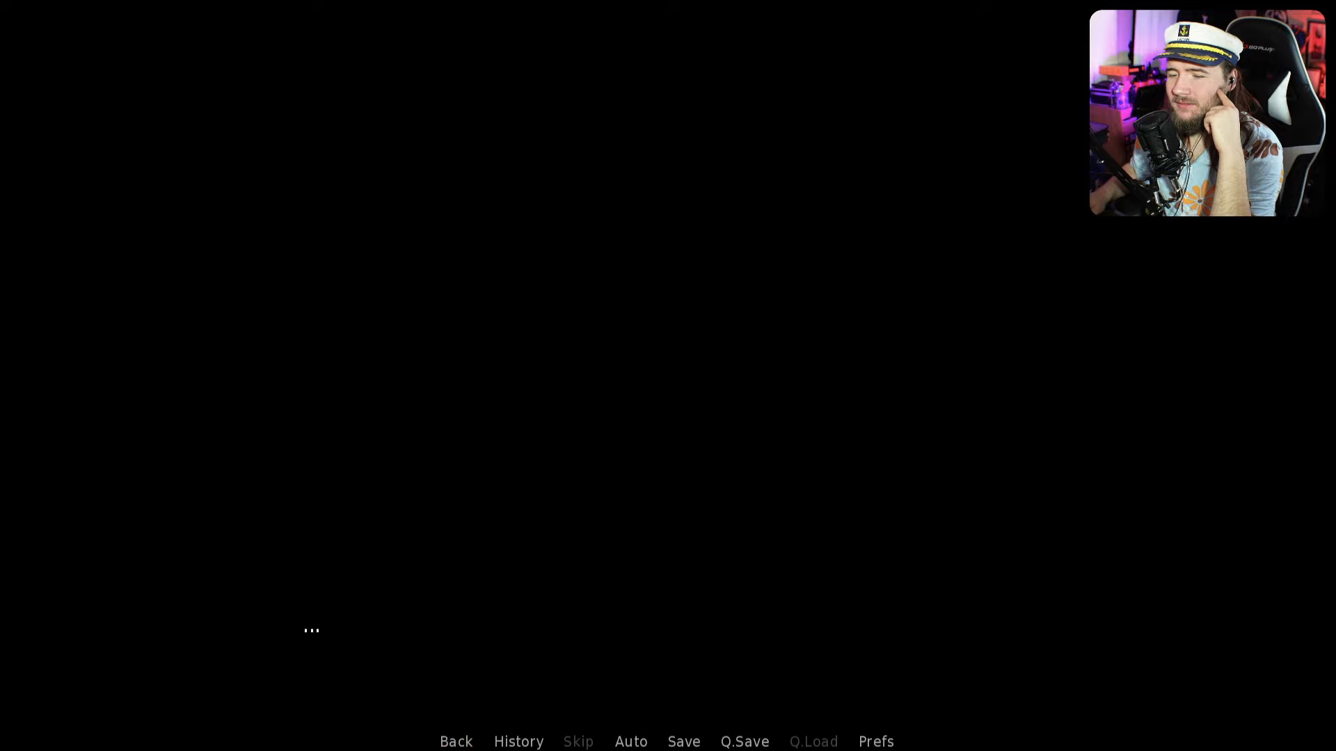
left_click(596, 340)
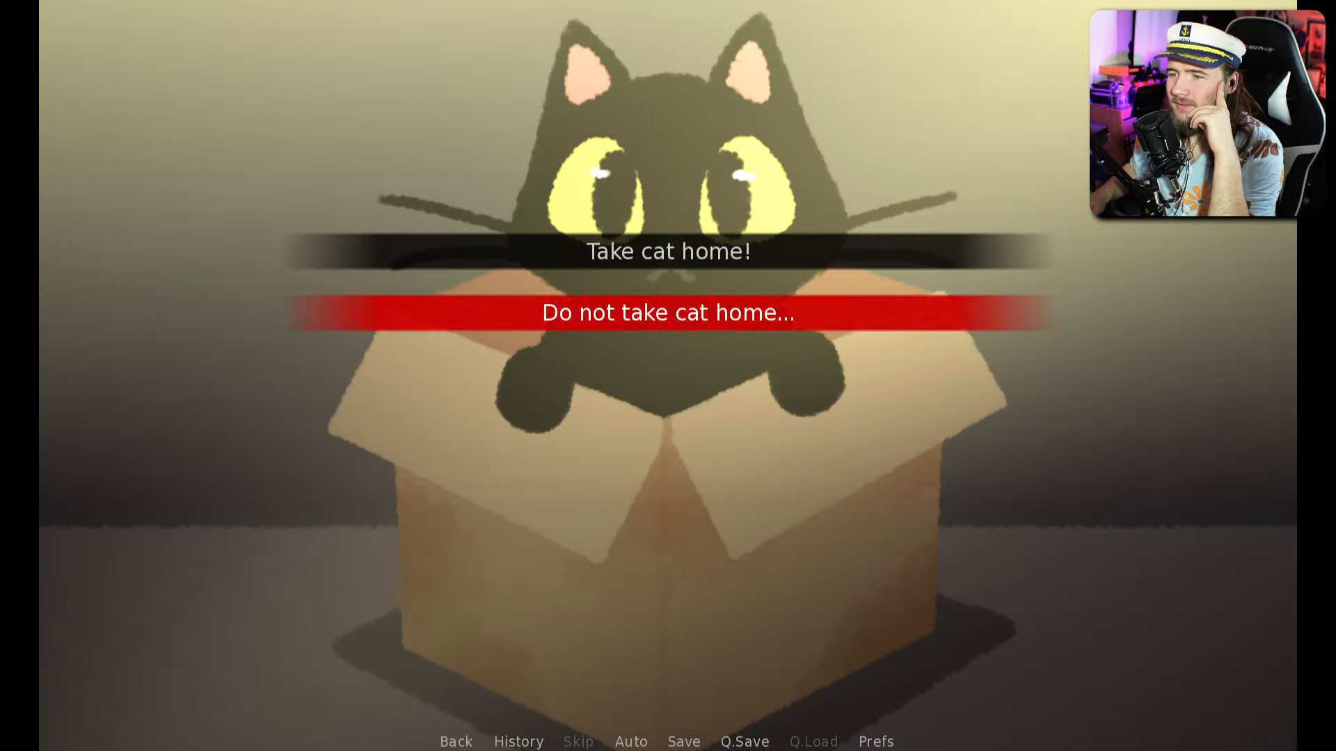
- Decline taking the cat home, choose to play with it, and advance past 'So maybe...'
left_click(667, 312)
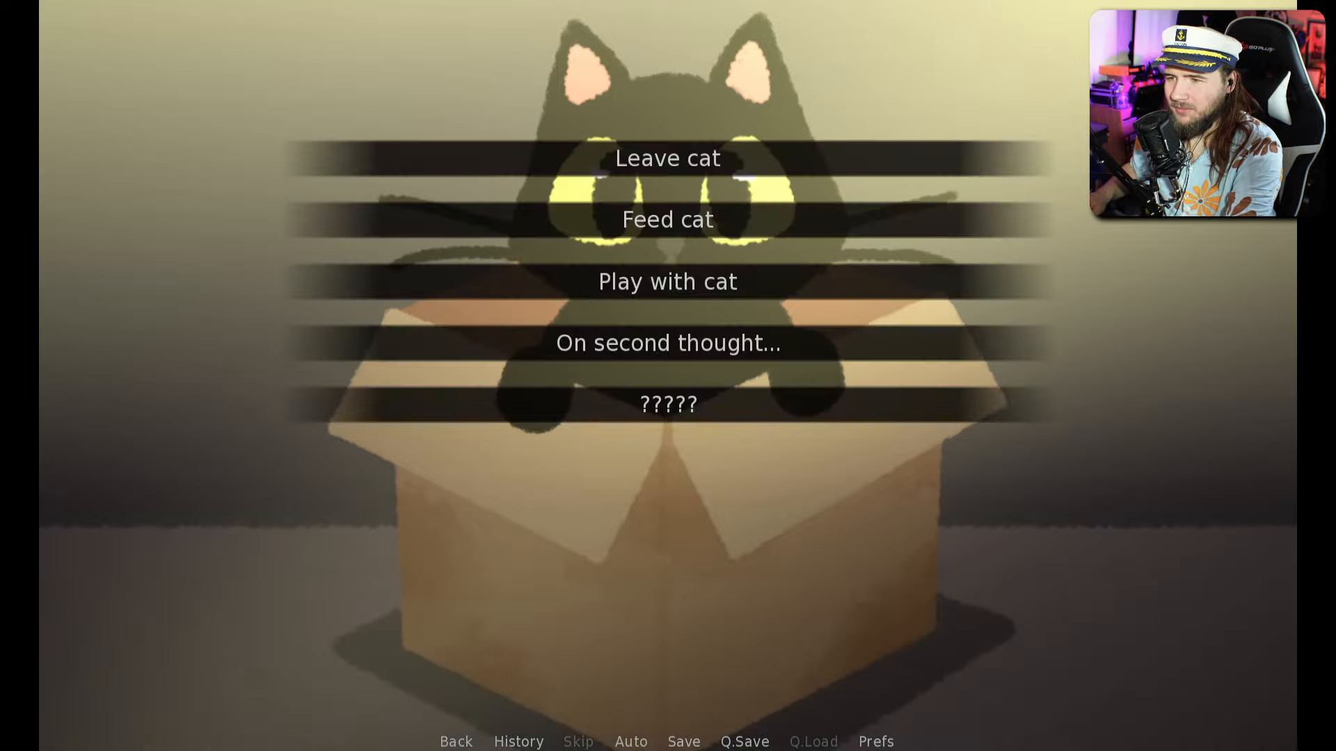
mouse_move(668, 281)
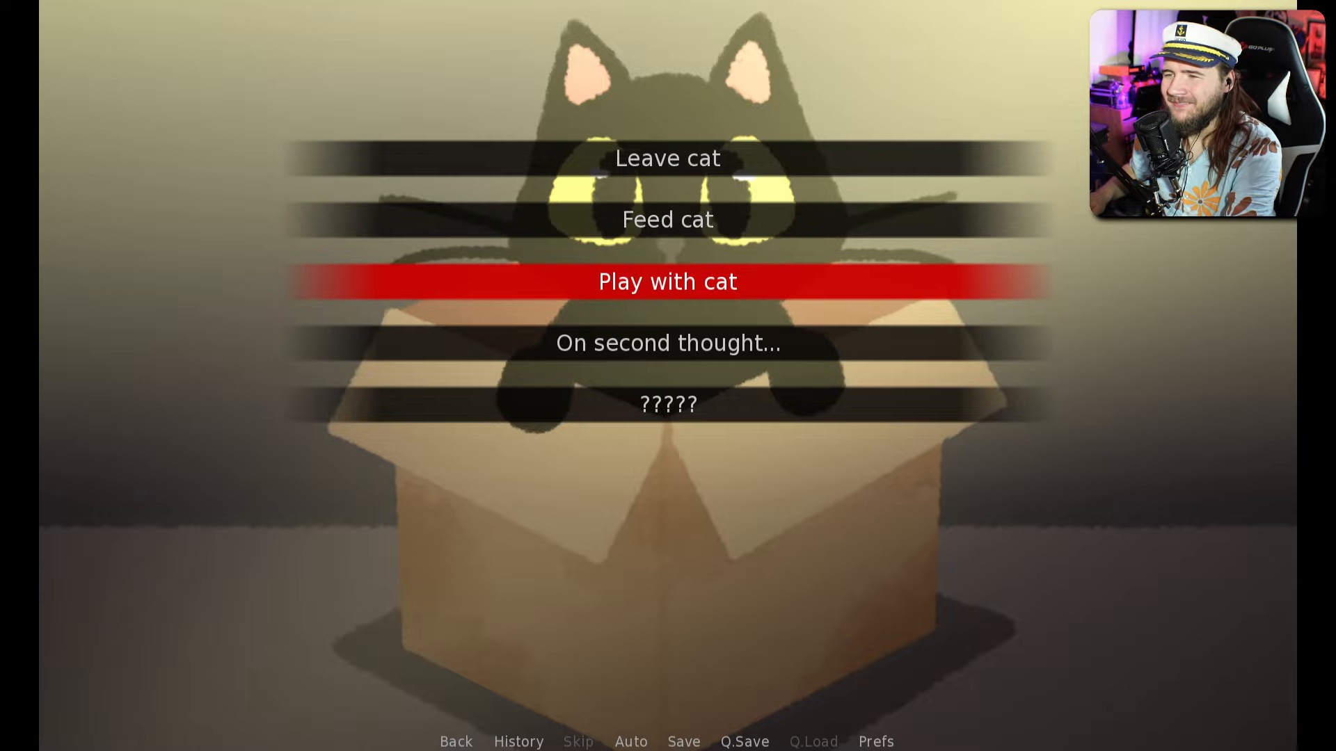
left_click(667, 281)
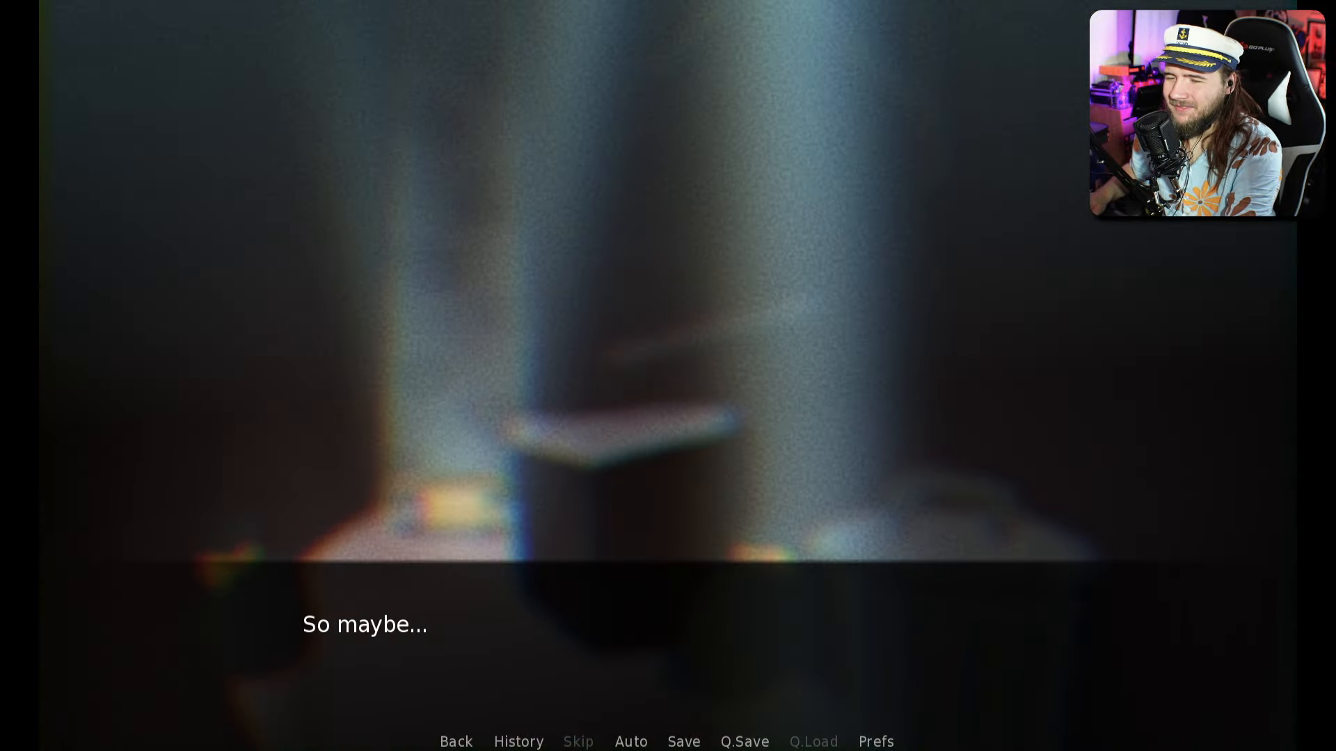
left_click(596, 341)
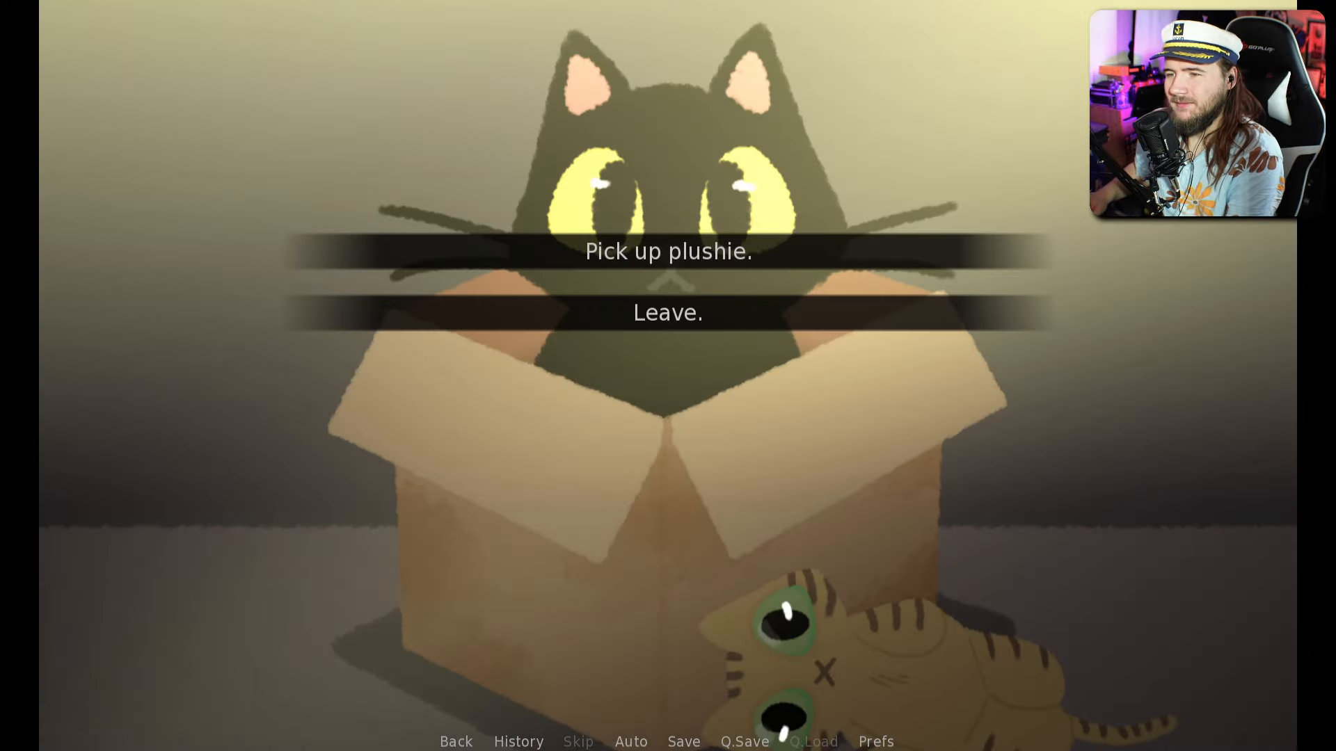
- Choose 'Pick up plushie.' at the plushie-or-leave prompt
left_click(667, 312)
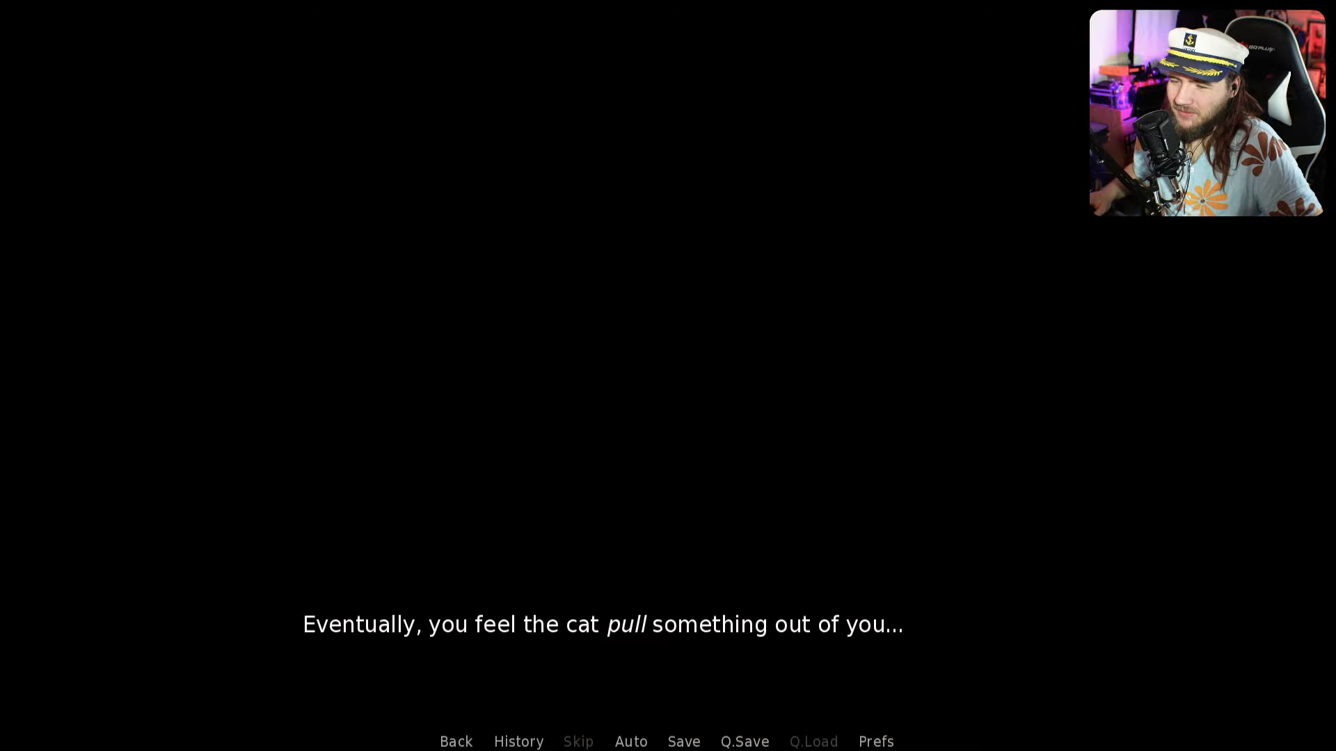
- Advance past the dark narration, including the 'too dark to tell' line, to the memories of another life
left_click(603, 341)
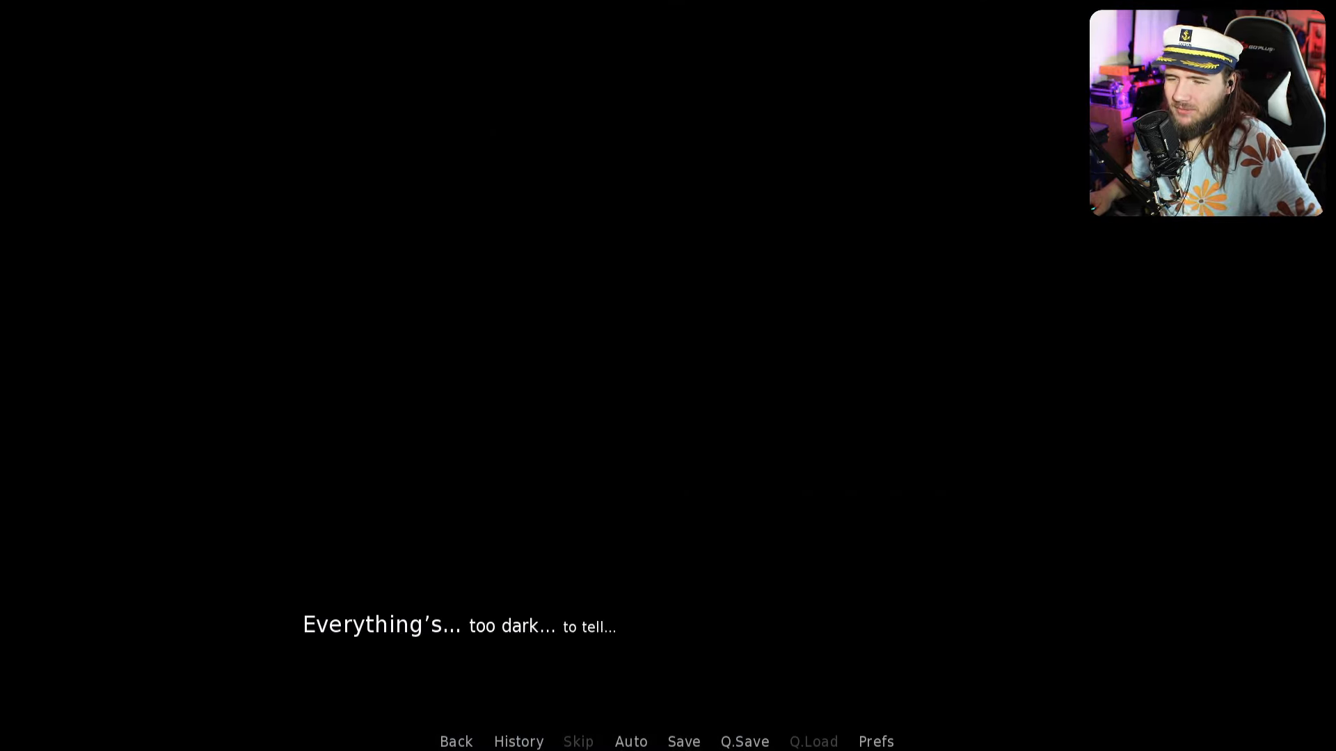
left_click(596, 341)
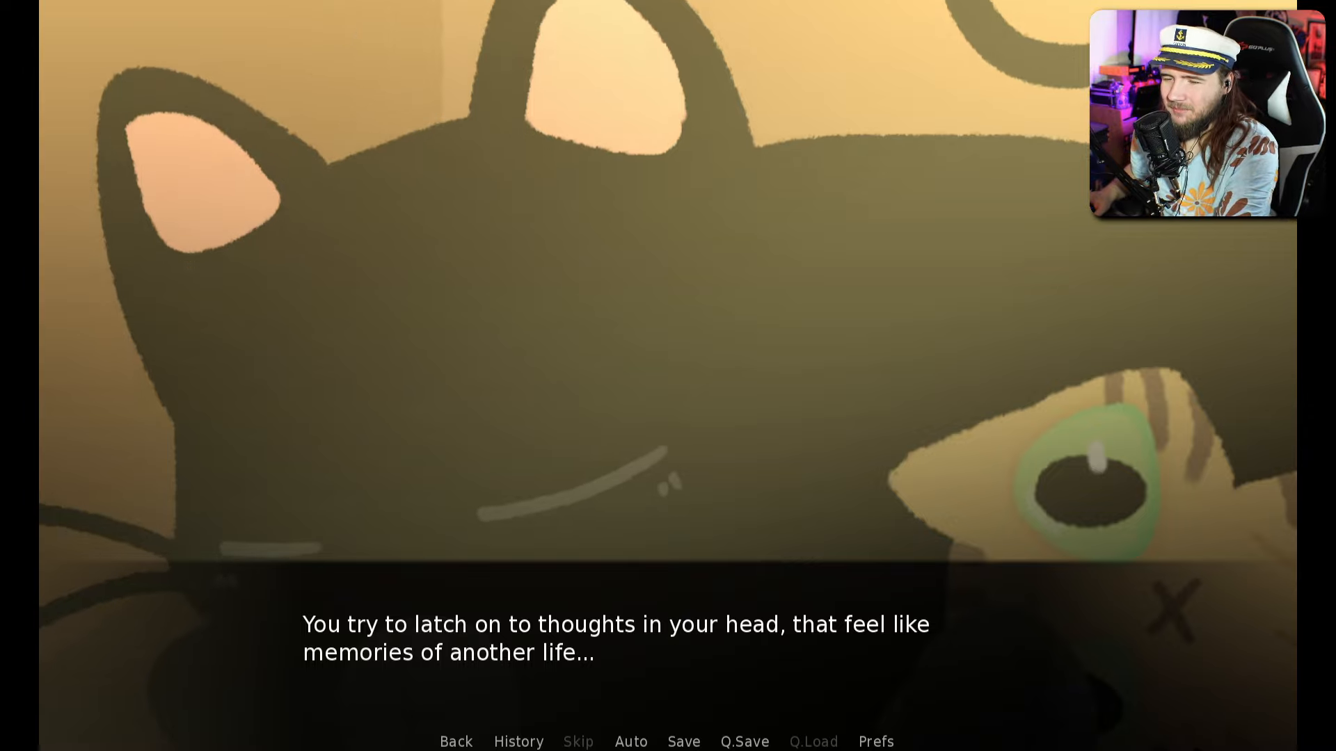
- Read through the last plushie ending lines until the game returns to the title menu
left_click(596, 341)
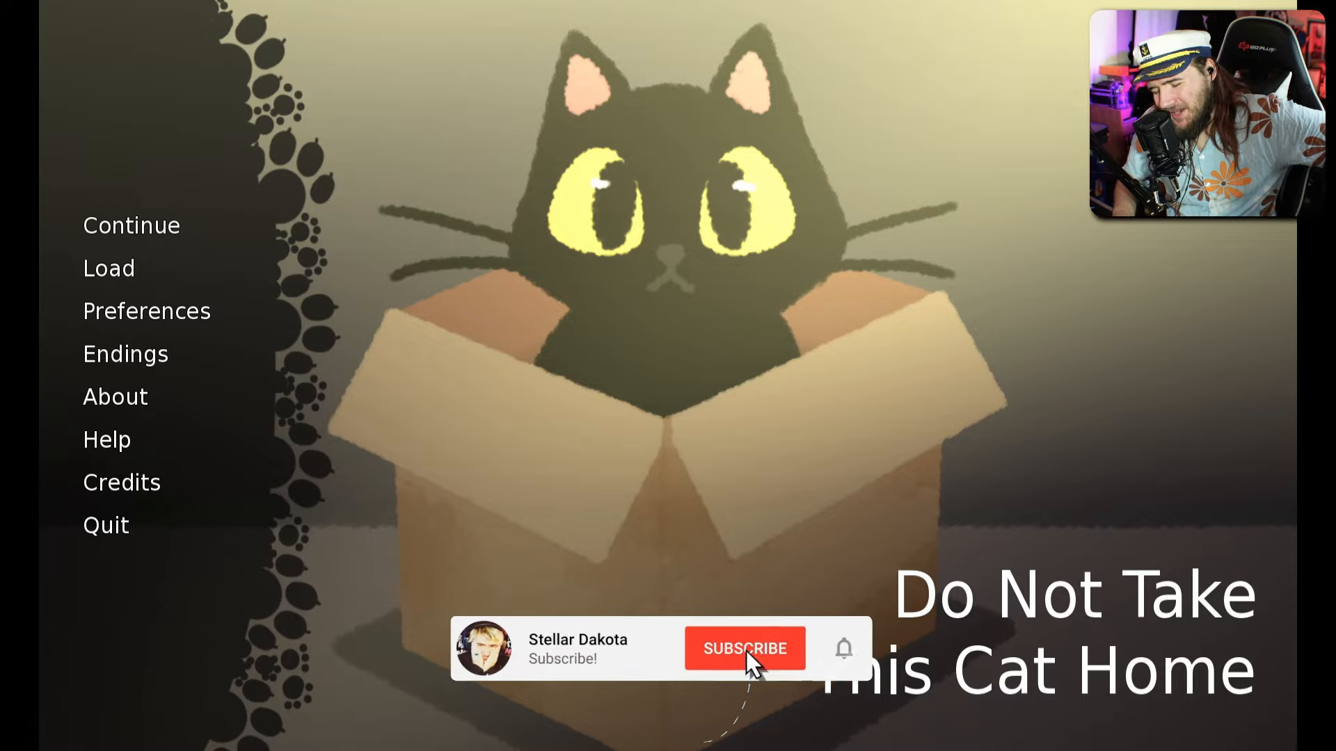
left_click(744, 649)
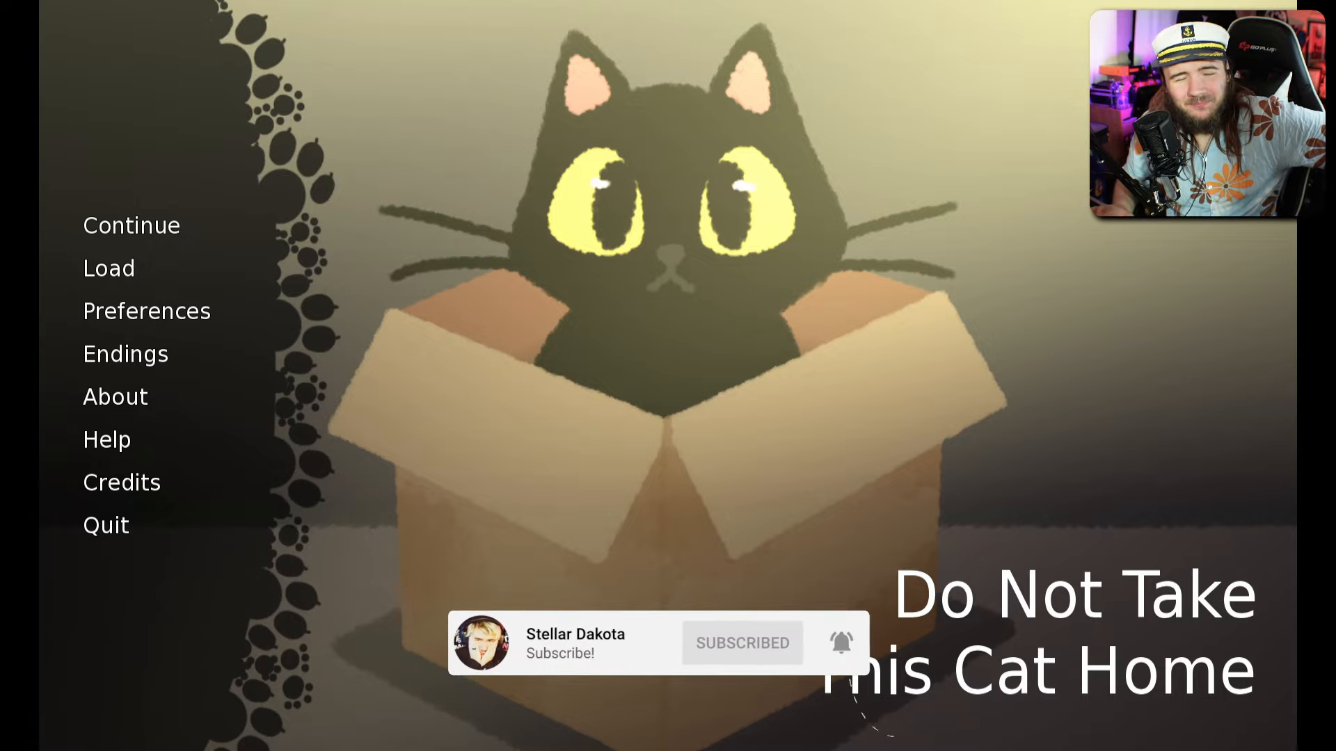